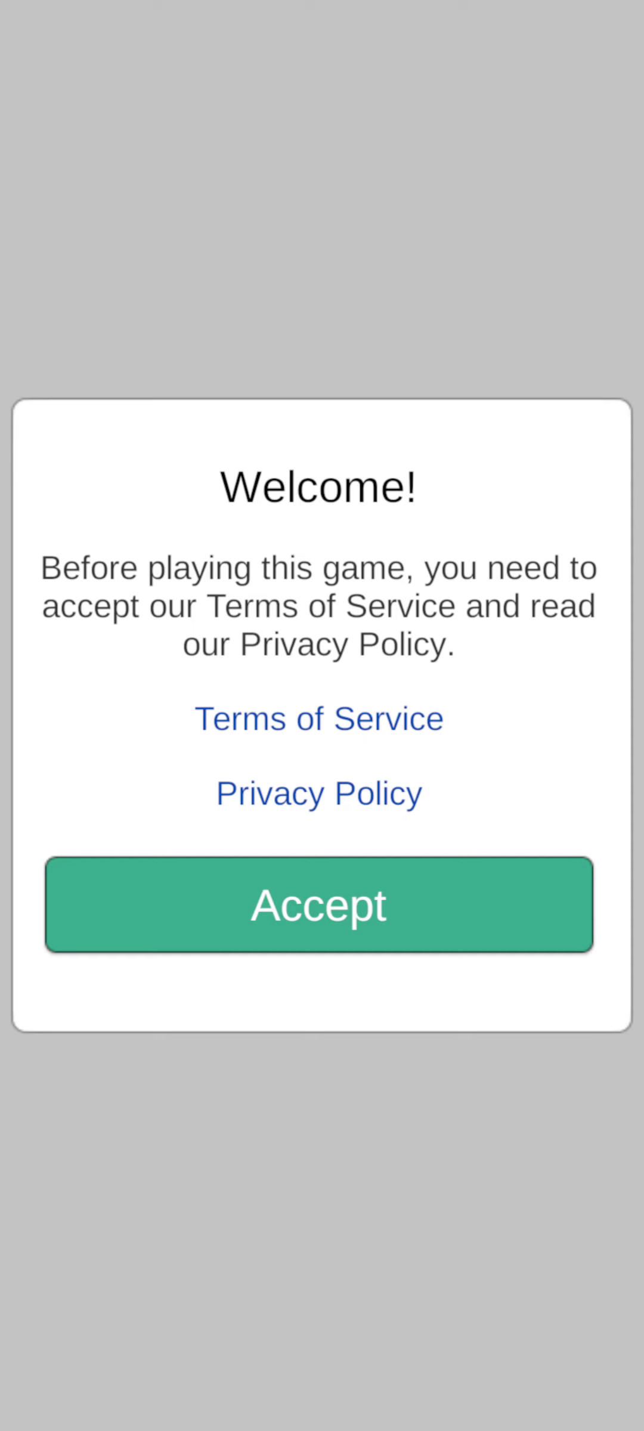
# - Accept the terms of service and start Level 1 of Chapter 1
pyautogui.click(318, 904)
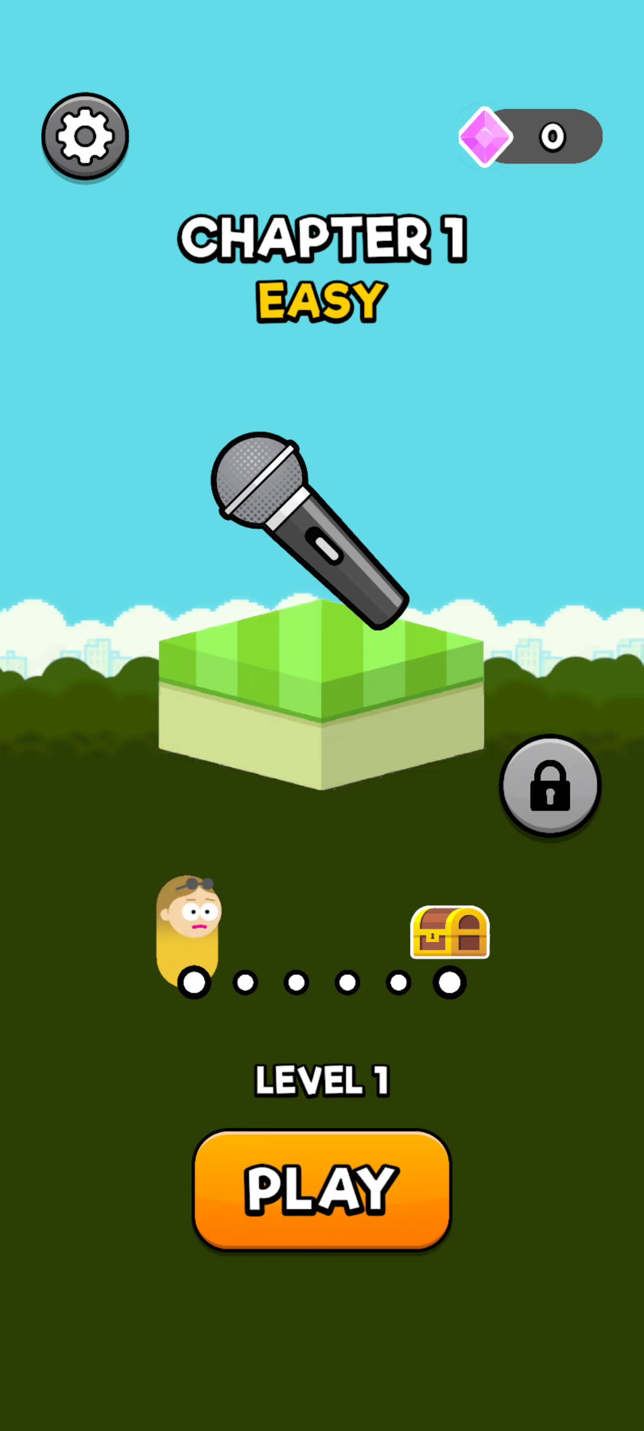
pyautogui.click(321, 1190)
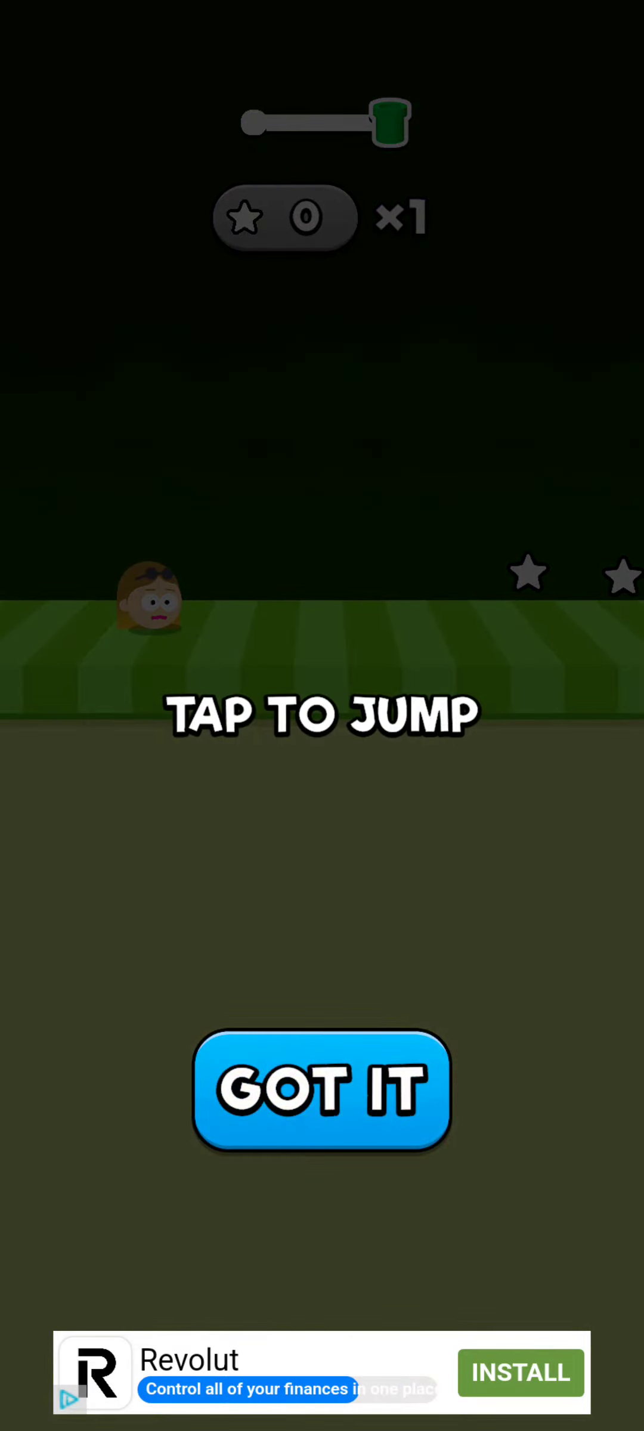
# - Dismiss the three tutorial tips: tap to jump, collect stars, mic multiplier
pyautogui.click(321, 1090)
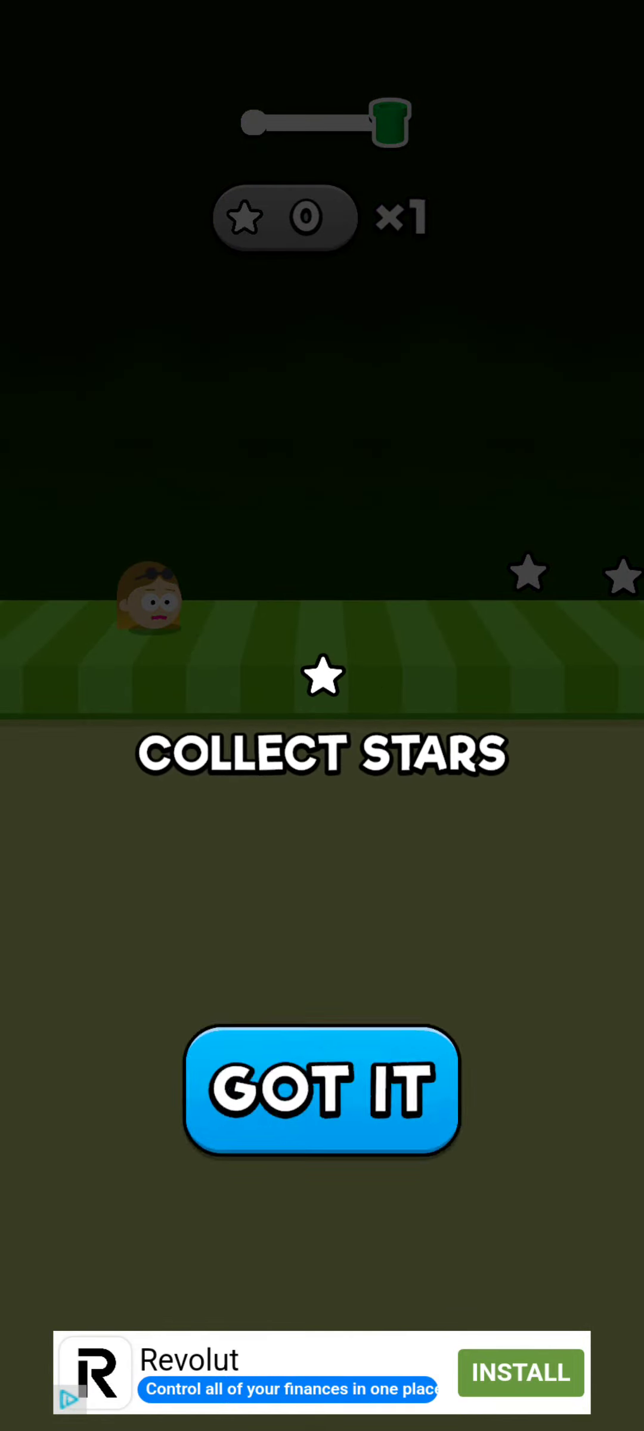
pyautogui.click(321, 1090)
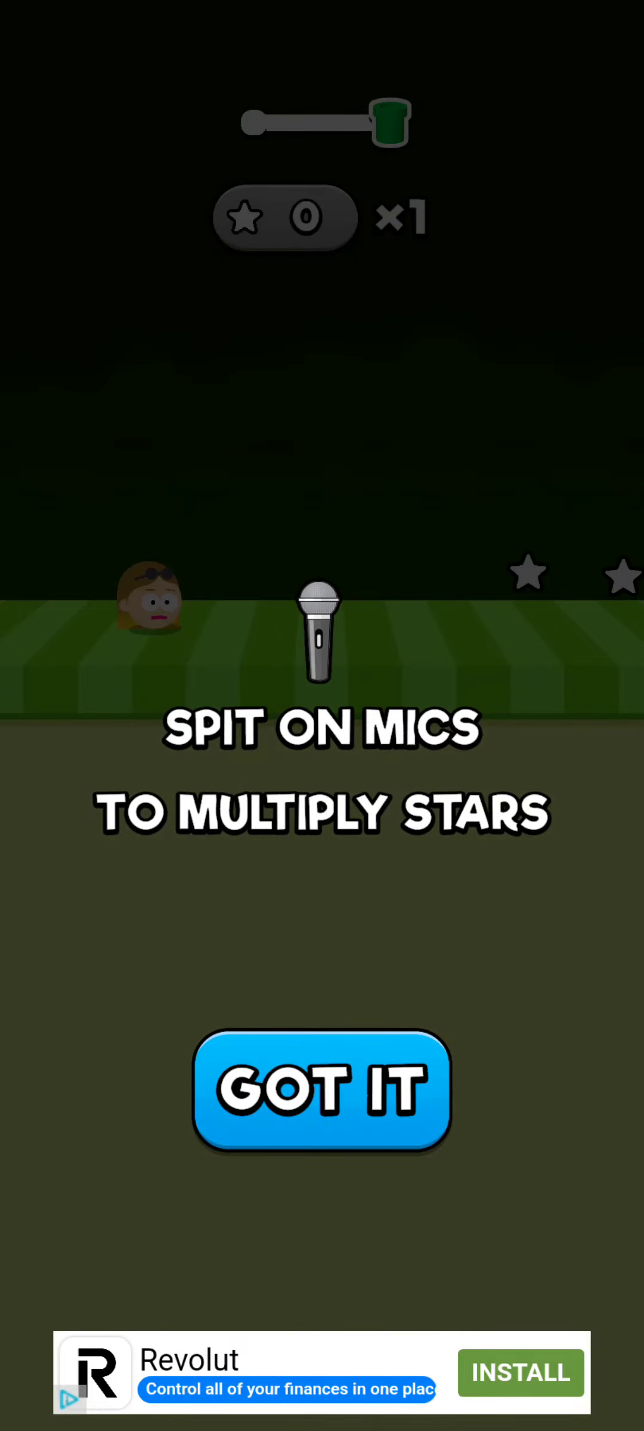
pyautogui.click(321, 1091)
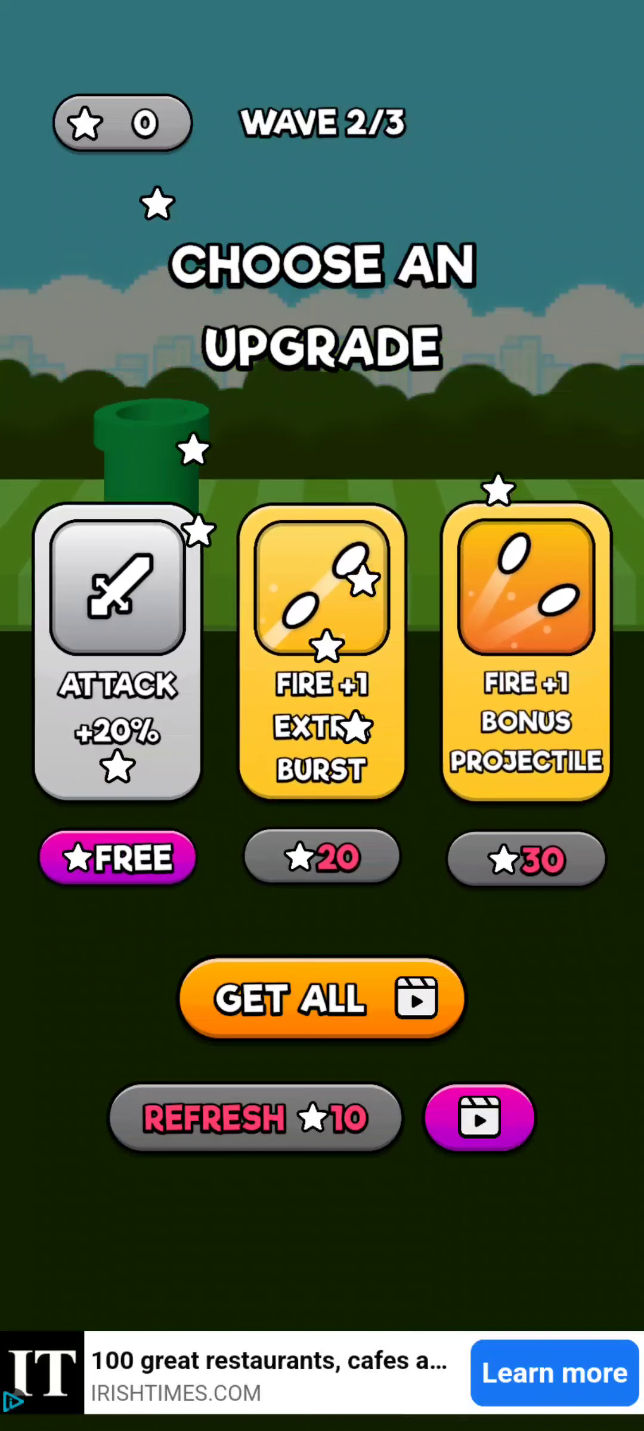
# - Choose the free Attack +20% upgrade card after the first wave
pyautogui.click(117, 857)
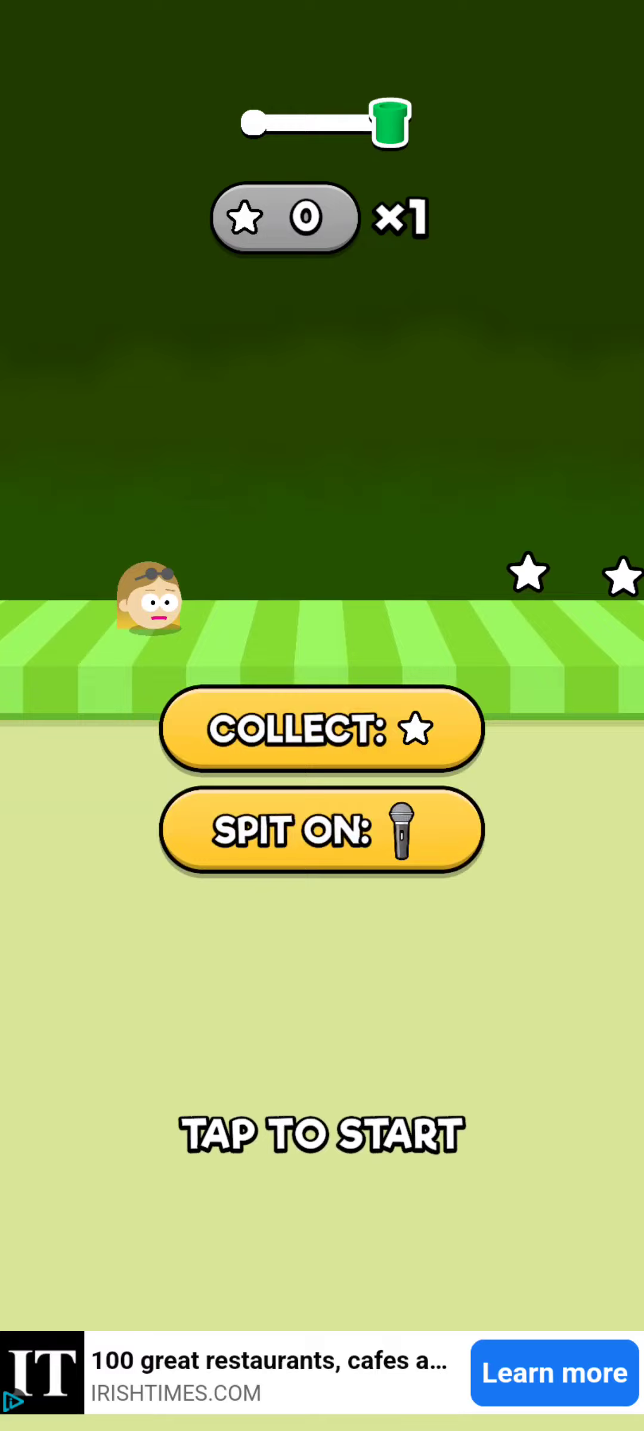
# - Finish Level 1, continue past the 100-gem Victory reward and start Level 2
pyautogui.click(320, 1134)
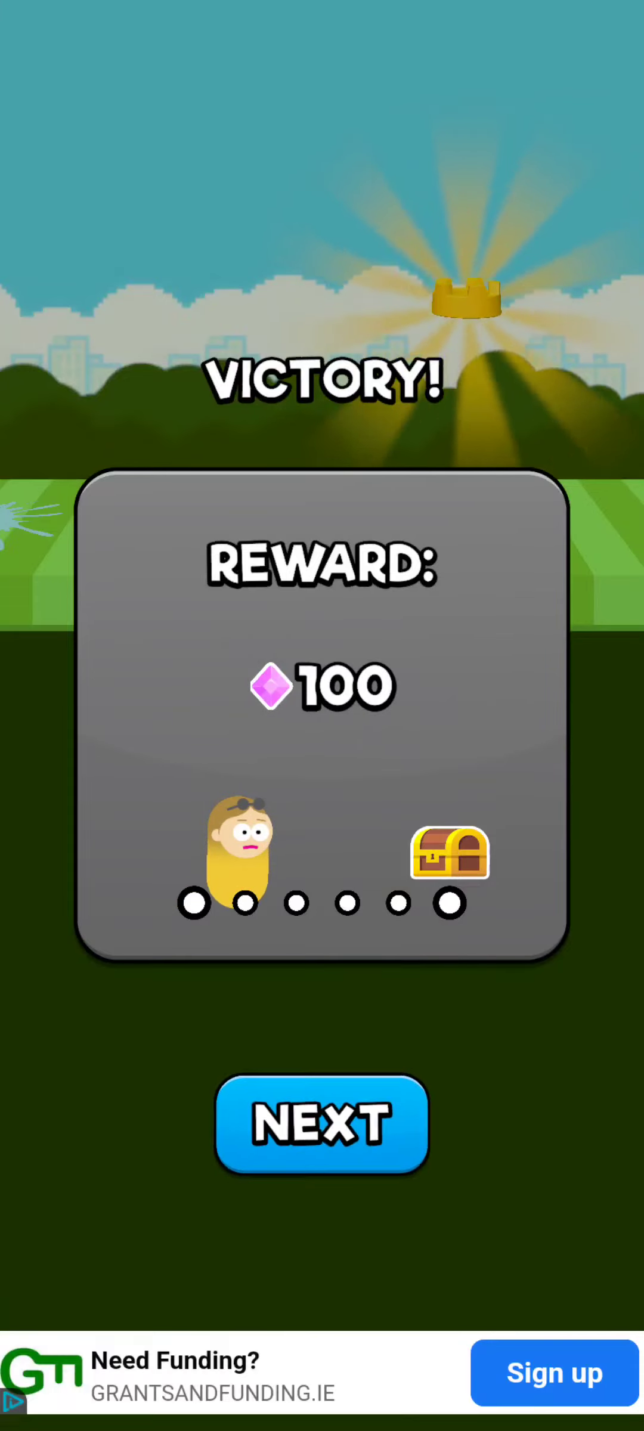
pyautogui.click(321, 1123)
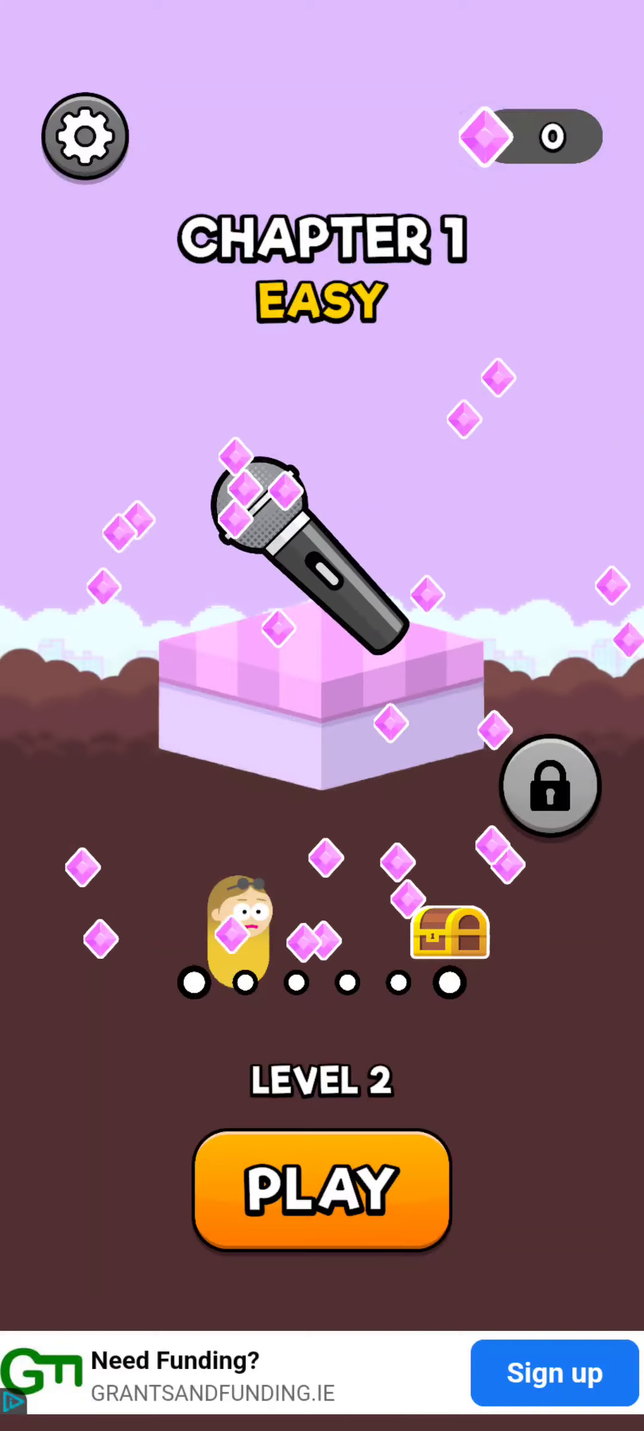
pyautogui.click(321, 1187)
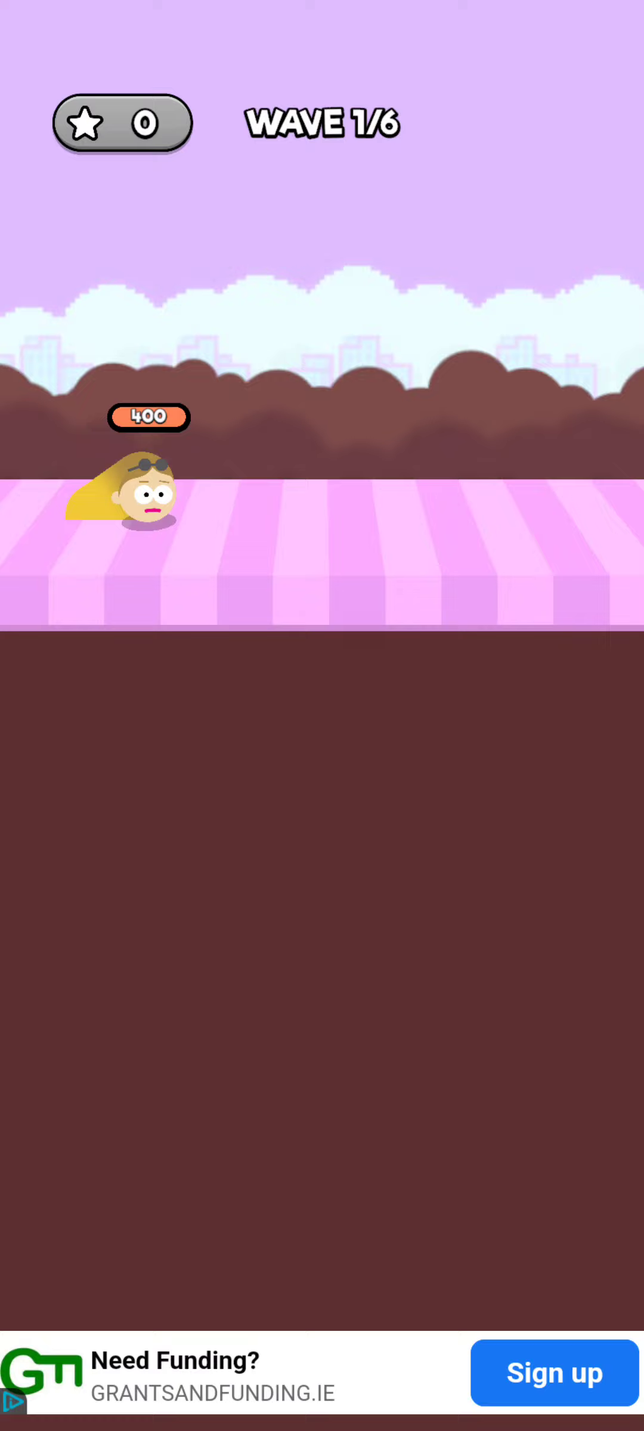